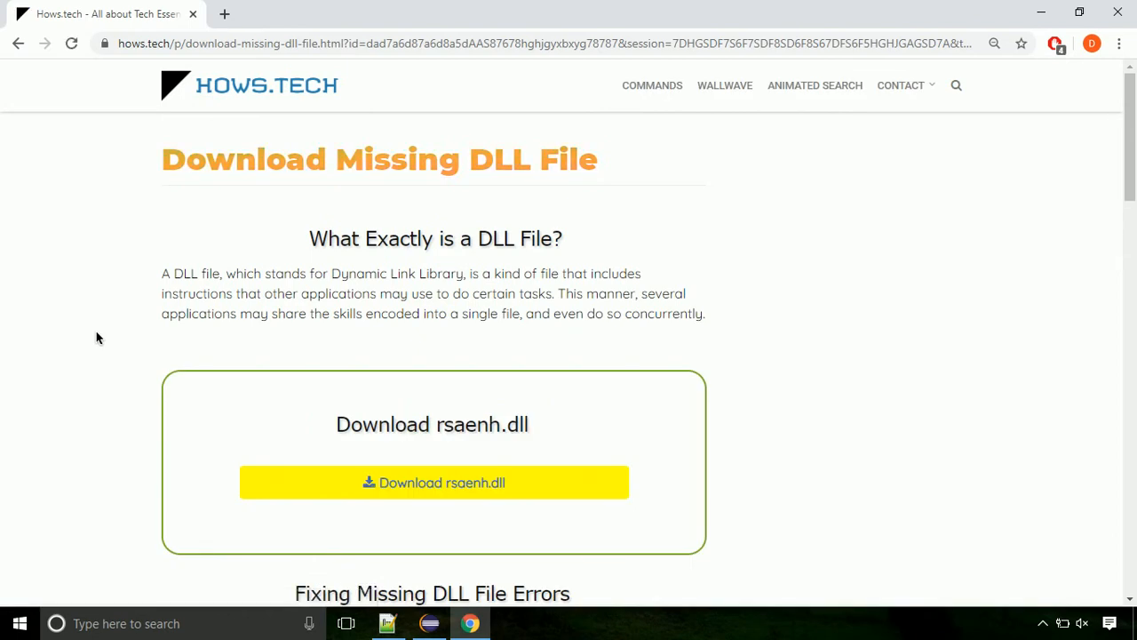
mouse_move(433, 482)
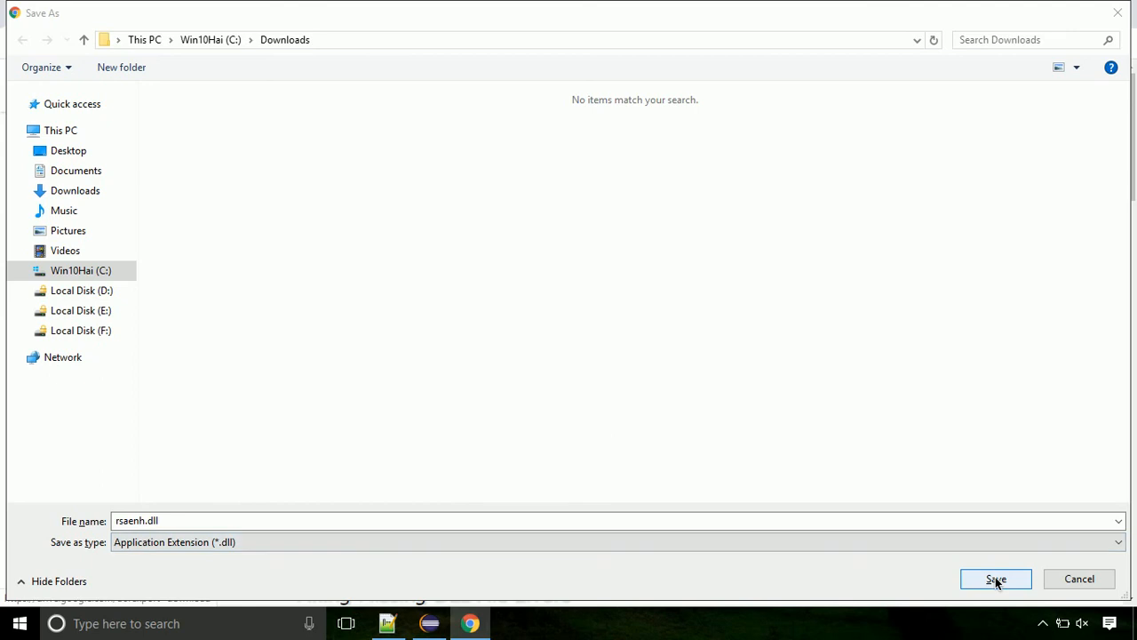
Save rsaenh.dll into Downloads and bring up the finished download's options
left_click(995, 578)
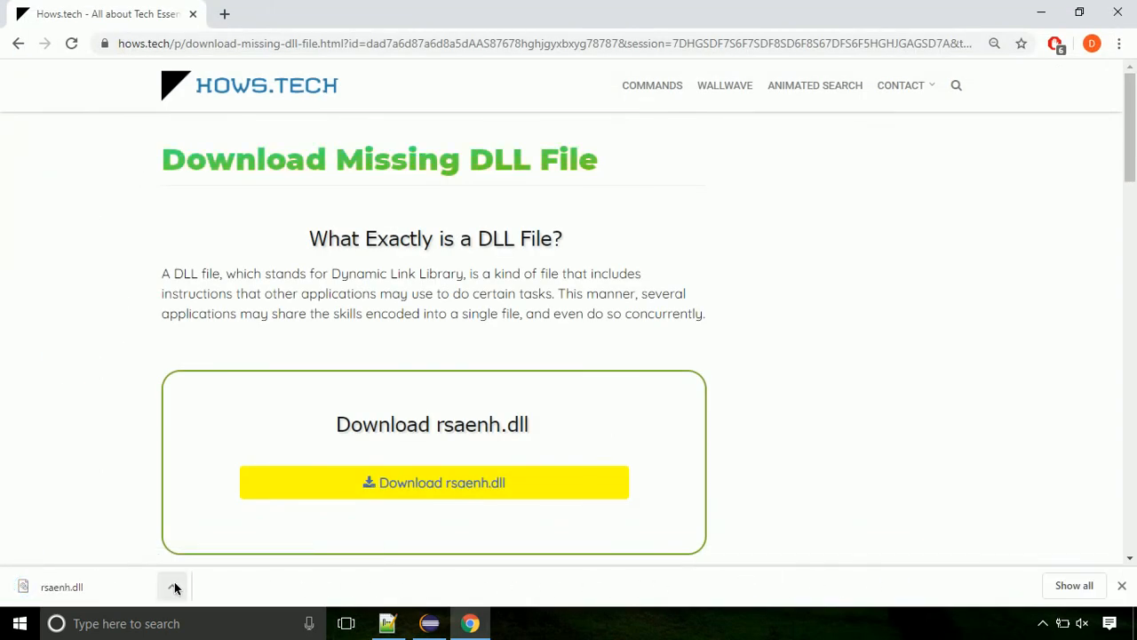
left_click(172, 586)
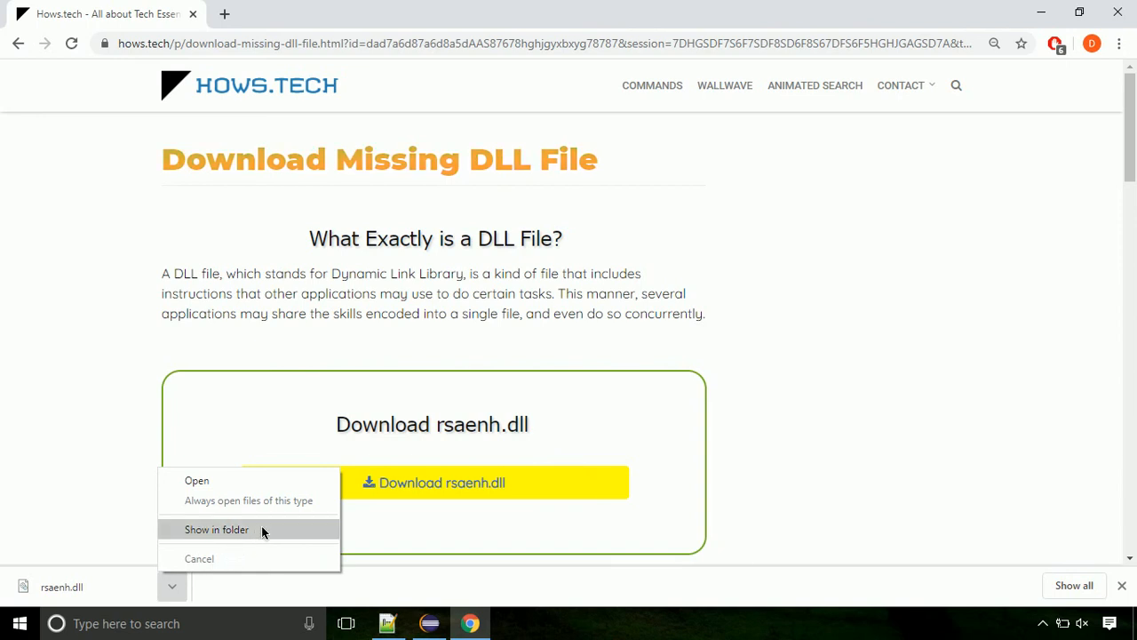
Show rsaenh.dll in the Downloads folder and bring up its cut/copy actions
left_click(216, 528)
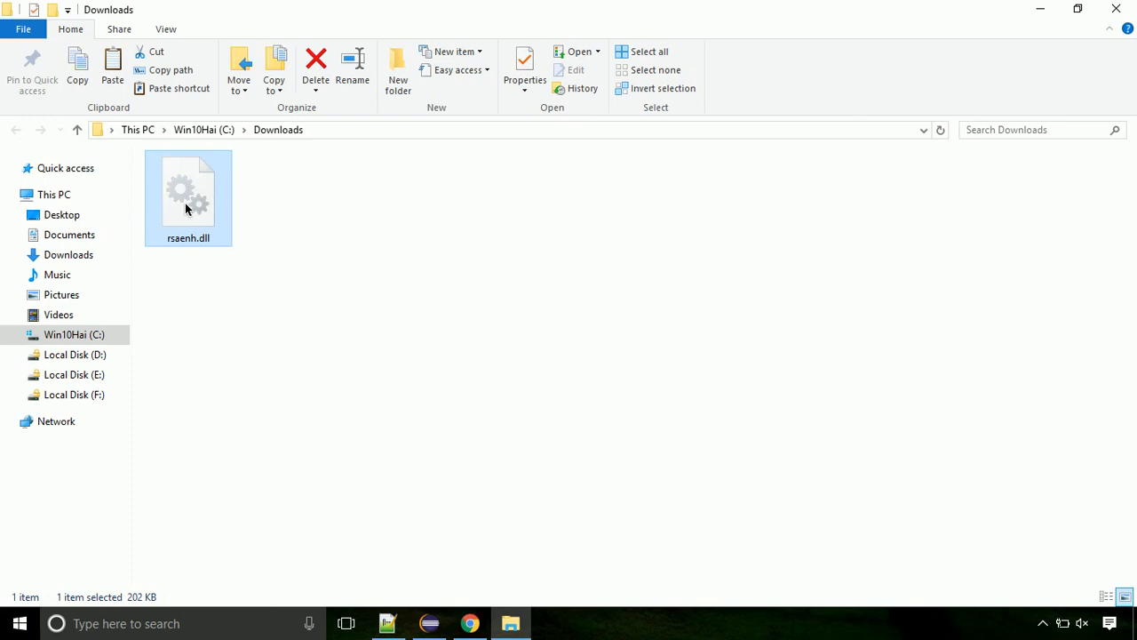
right_click(187, 209)
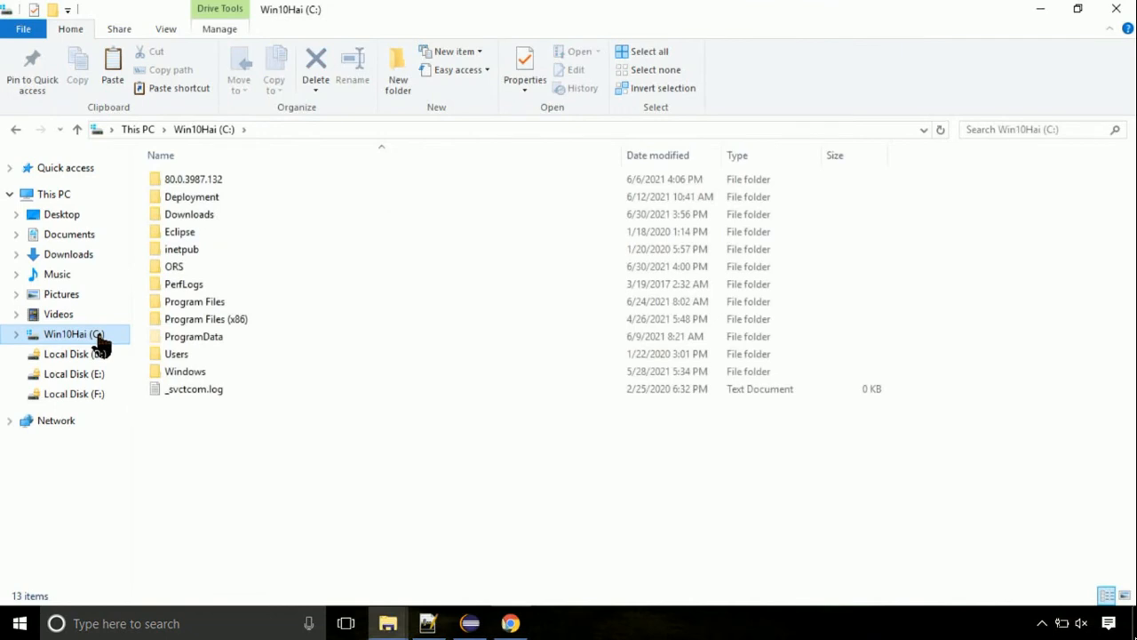
mouse_move(185, 371)
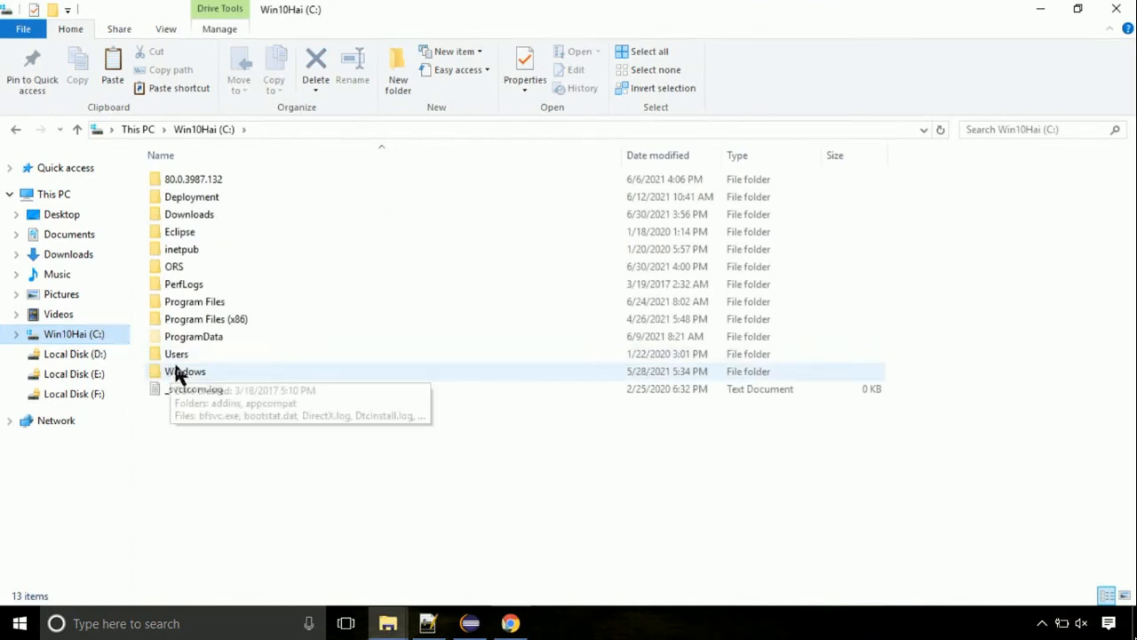
mouse_move(229, 379)
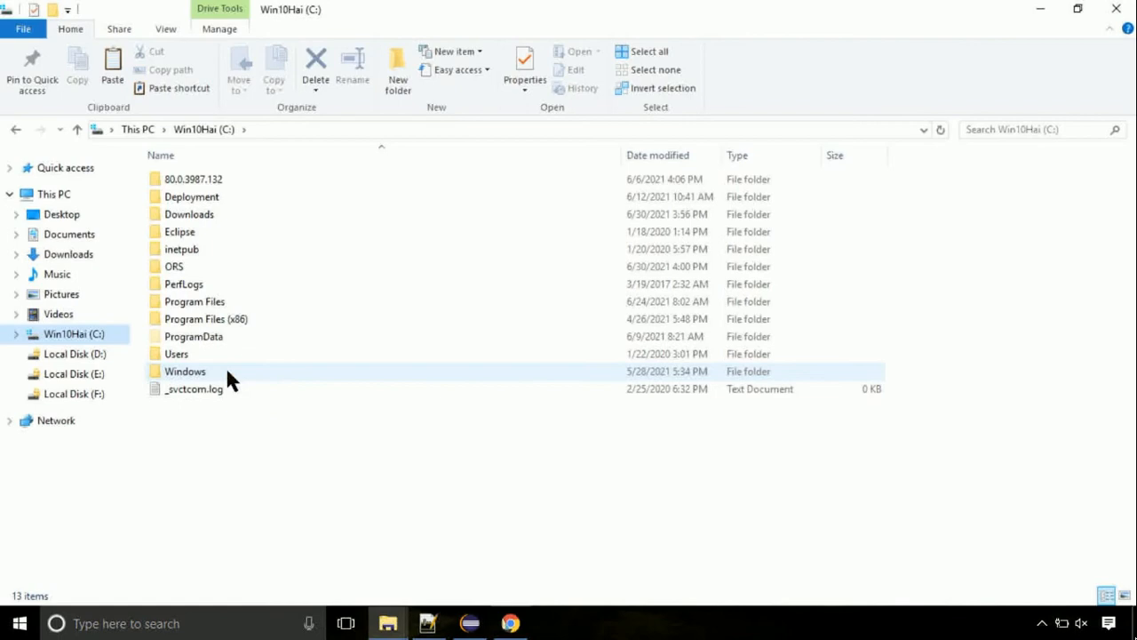
Browse into the C:\Windows\System32 folder
double_click(185, 371)
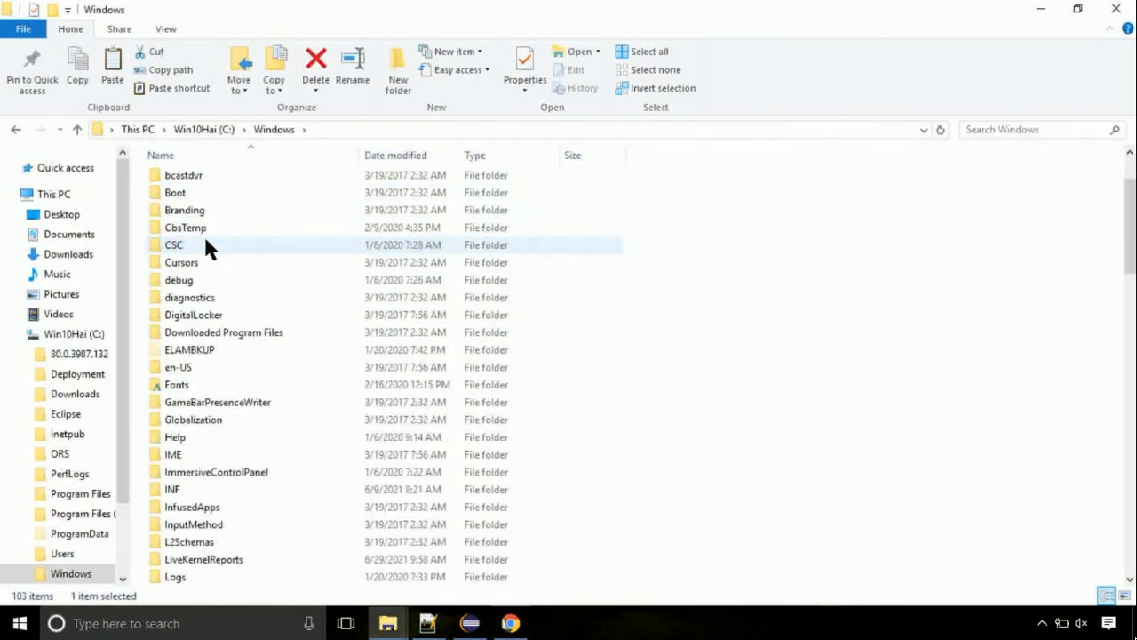
scroll("down", 3)
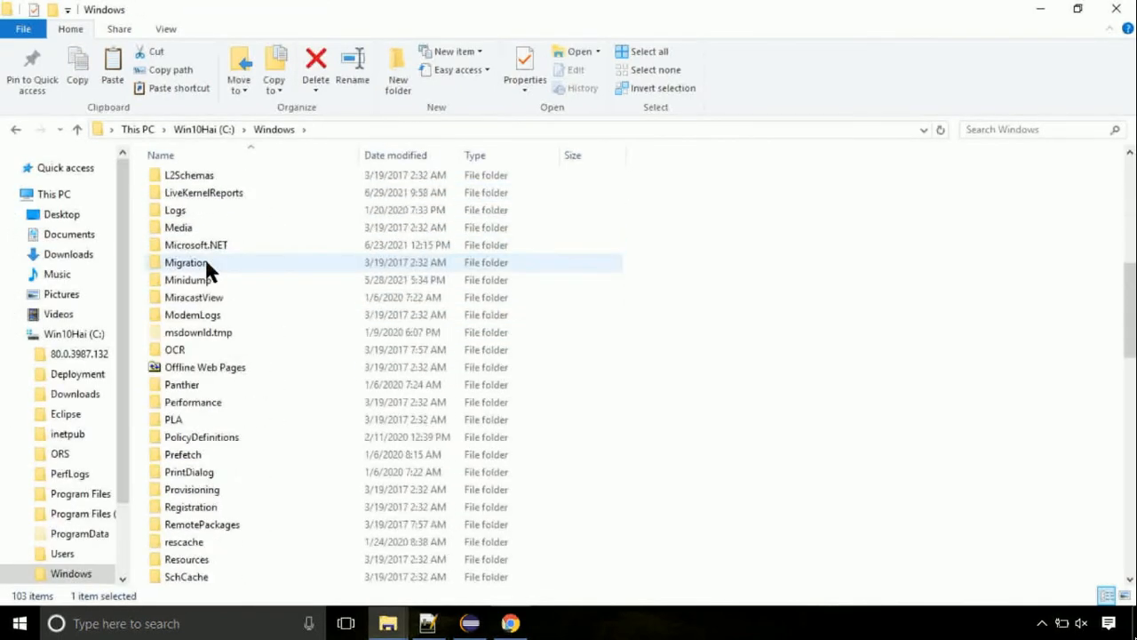
scroll("down", 3)
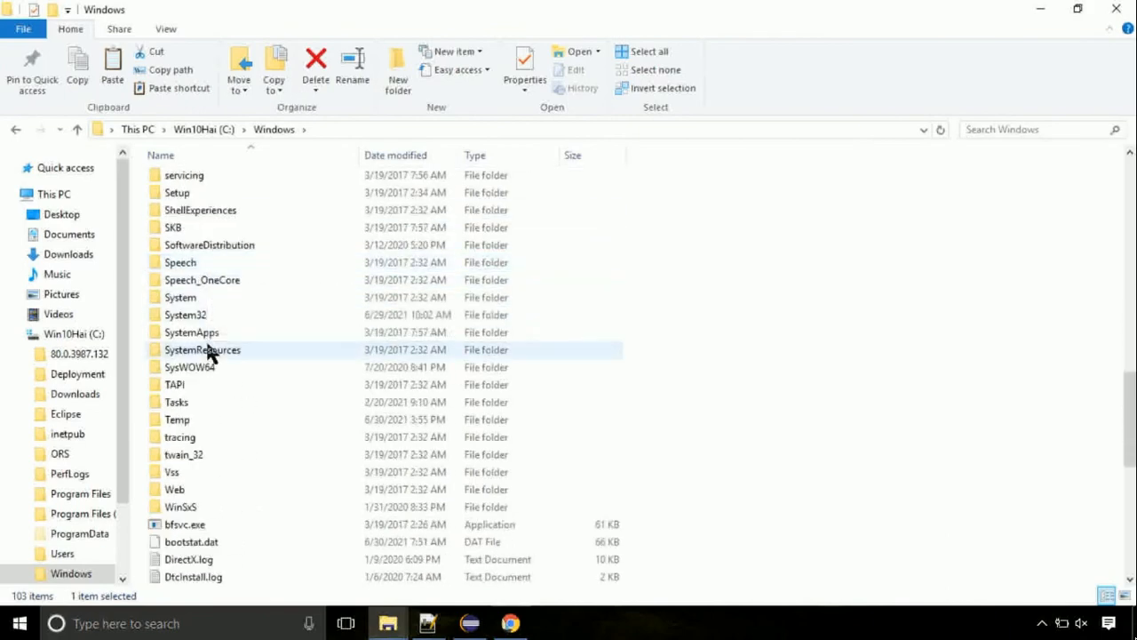
double_click(185, 314)
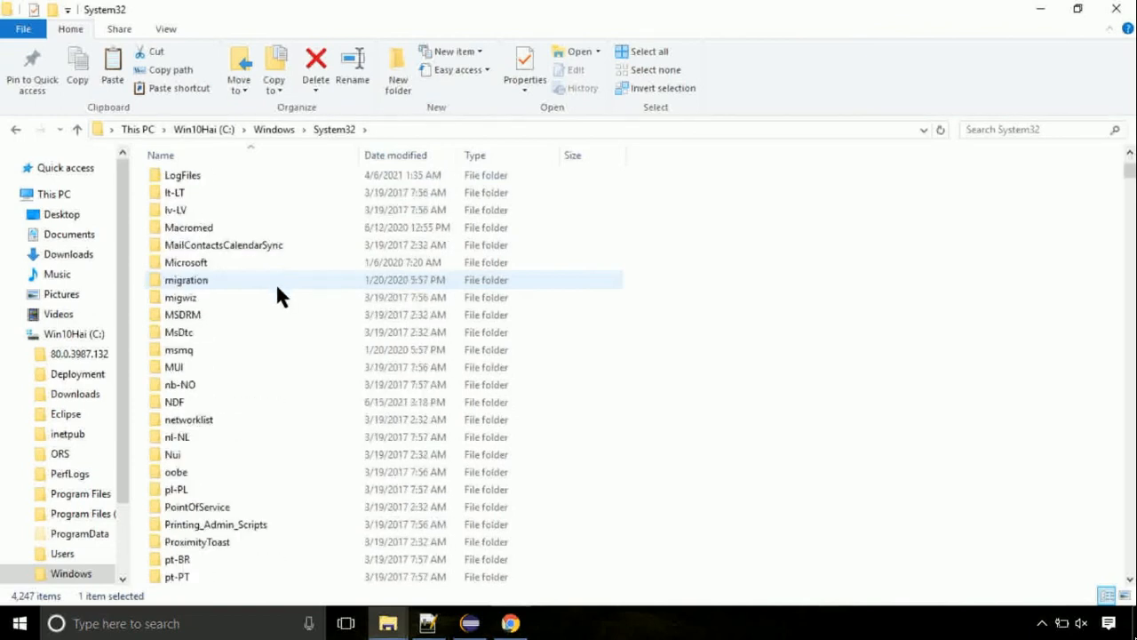
scroll("down", 3)
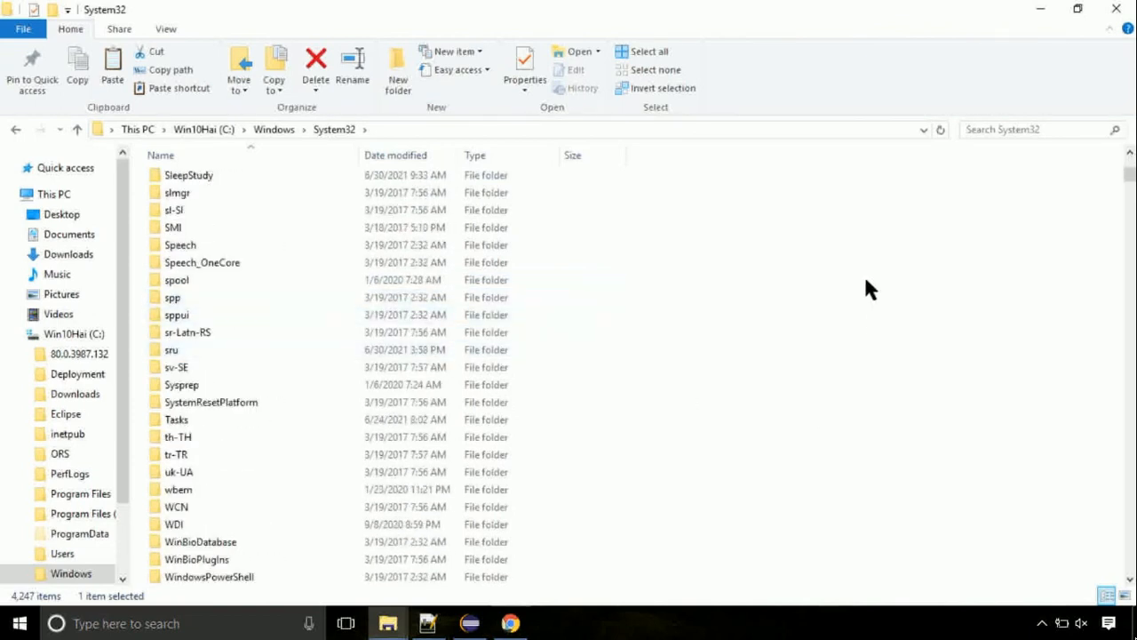
Paste rsaenh.dll into System32 and approve the administrator permission prompt
right_click(870, 289)
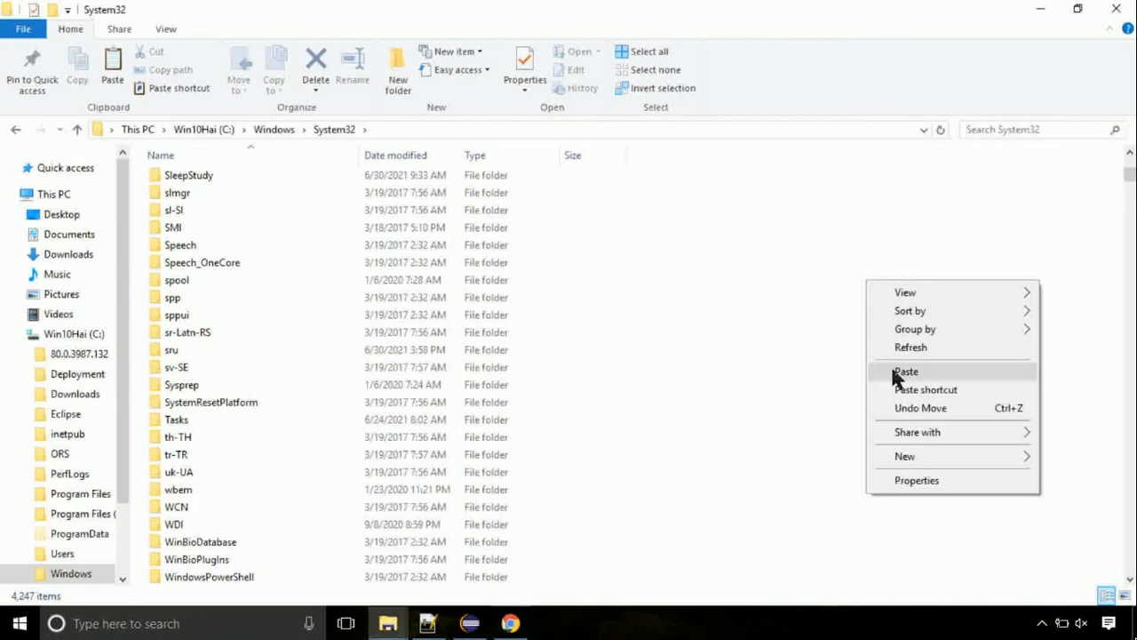
left_click(906, 370)
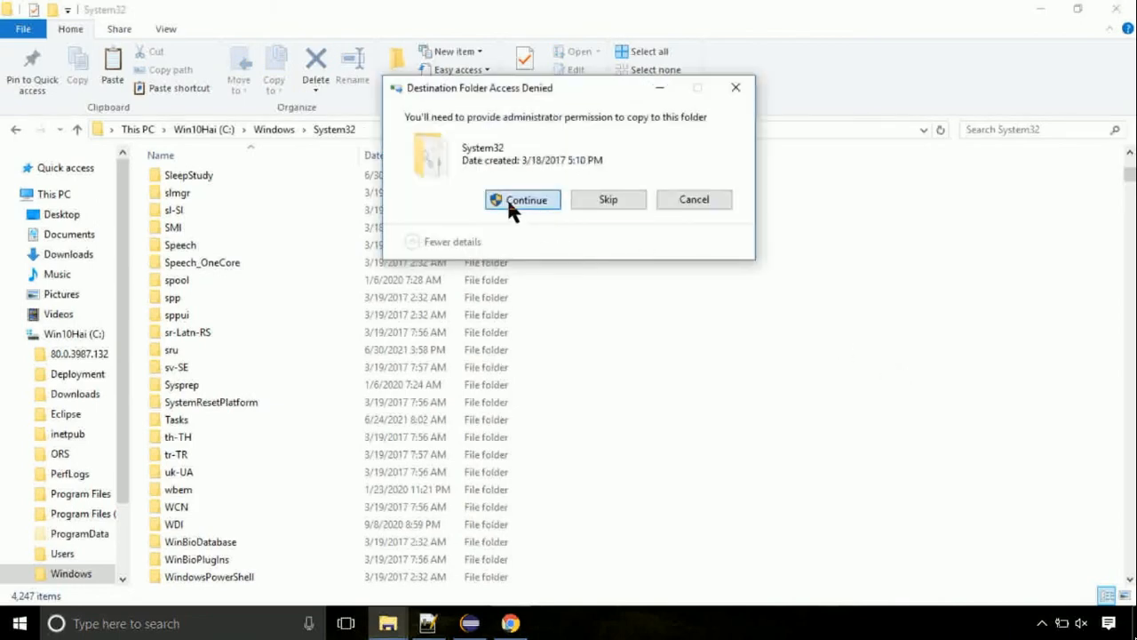
left_click(522, 199)
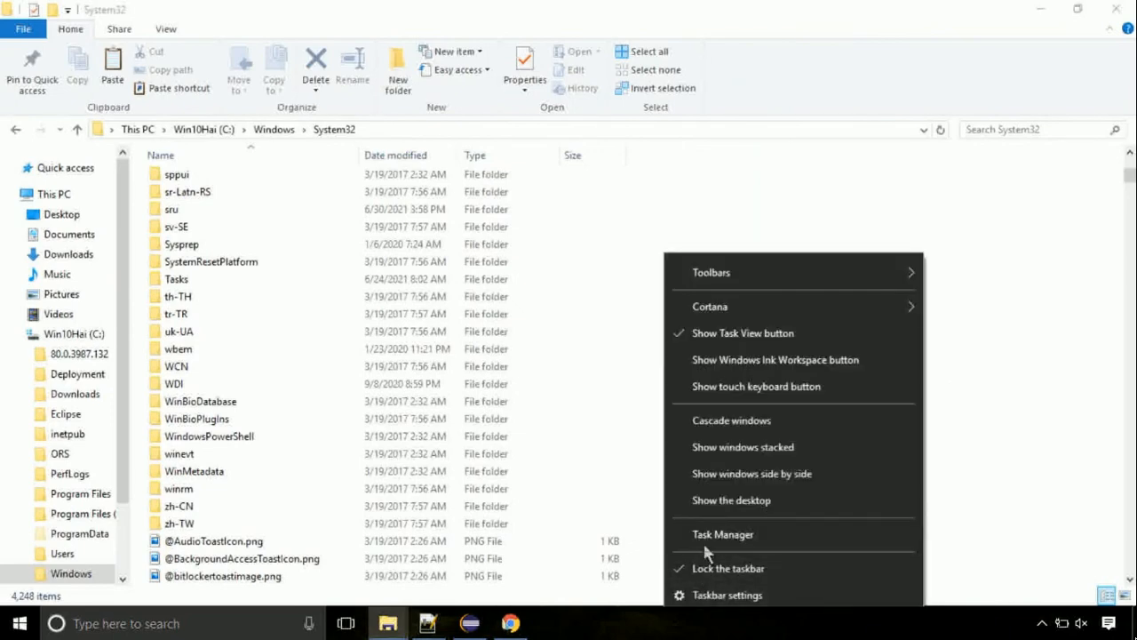
Open Task Manager's Run new task dialog and start browsing for a program
left_click(723, 533)
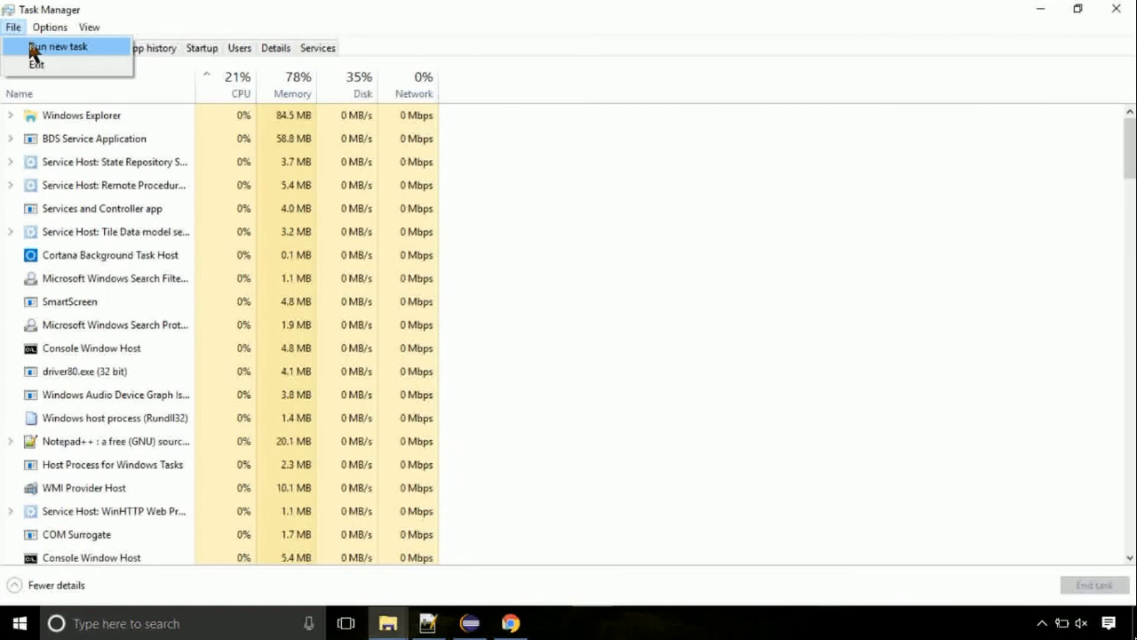
left_click(58, 46)
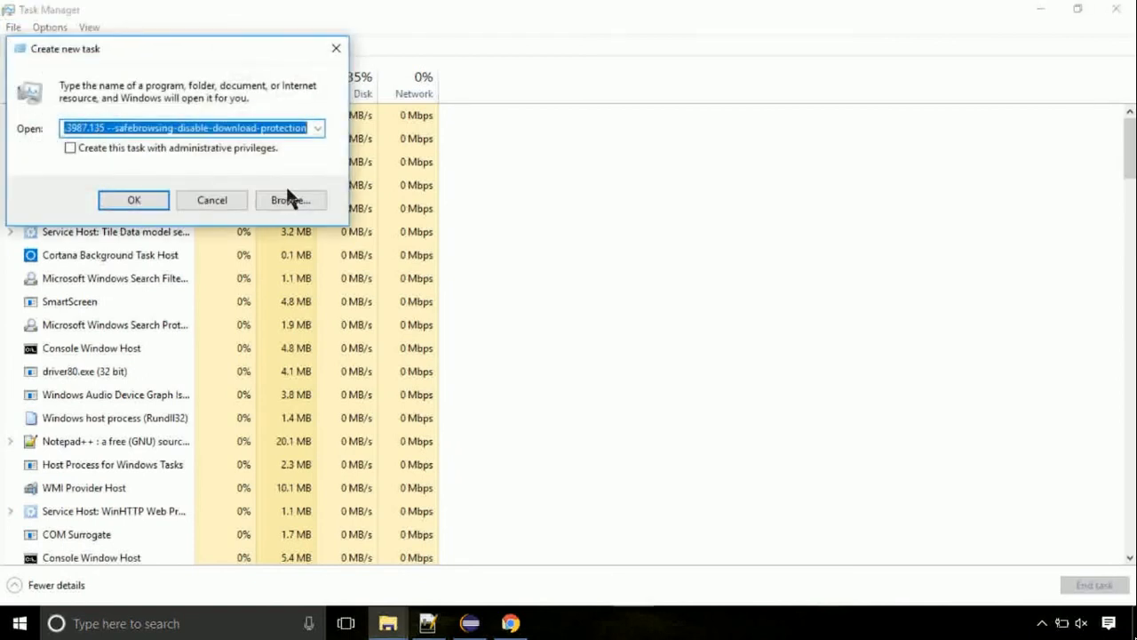
left_click(290, 200)
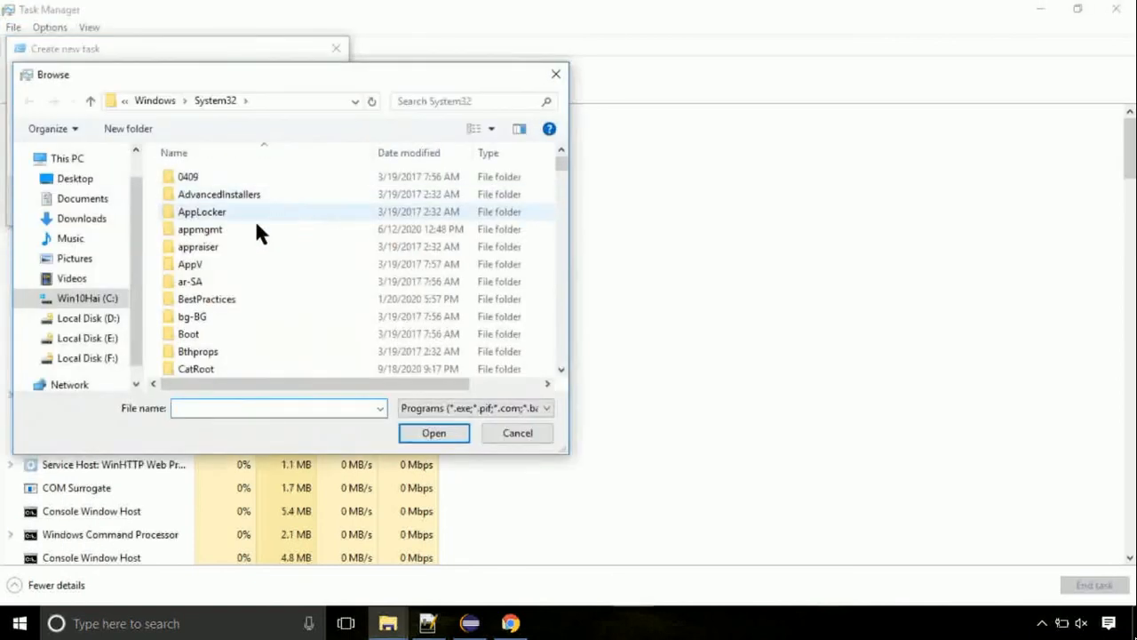
Select C:\Windows\System32\cmd.exe and enable administrative privileges for the task
left_click(86, 298)
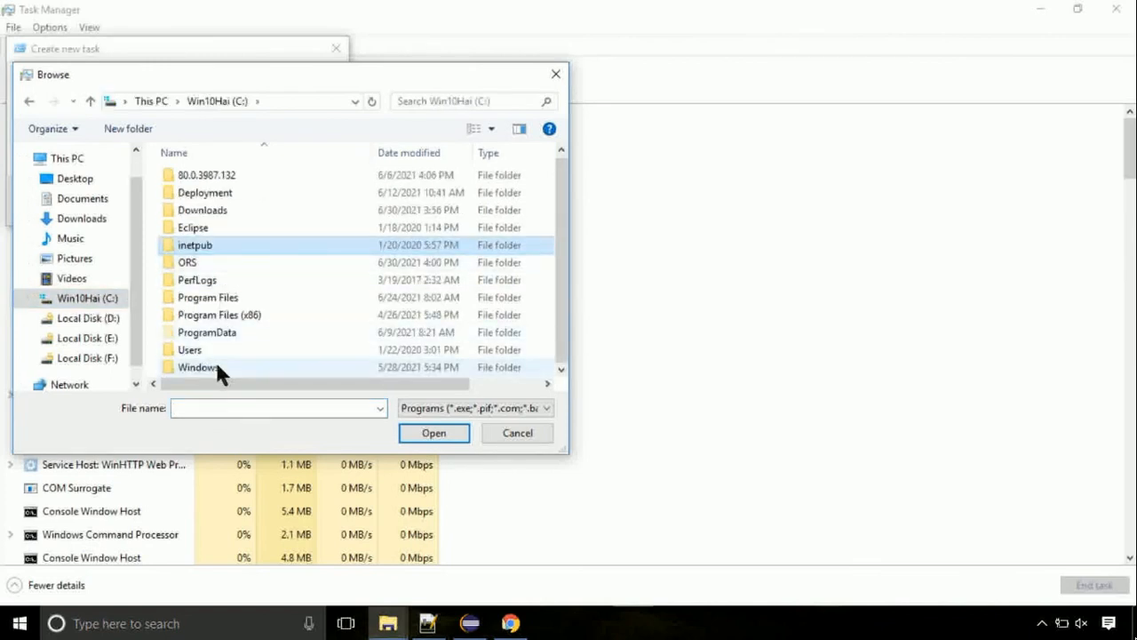
double_click(199, 367)
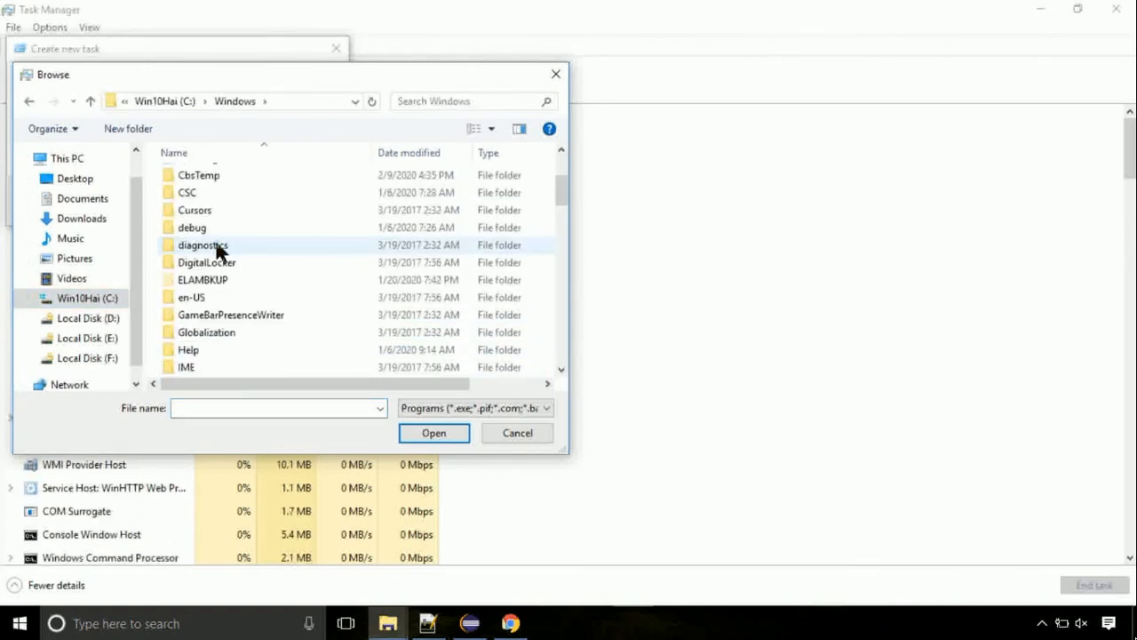
scroll("down", 3)
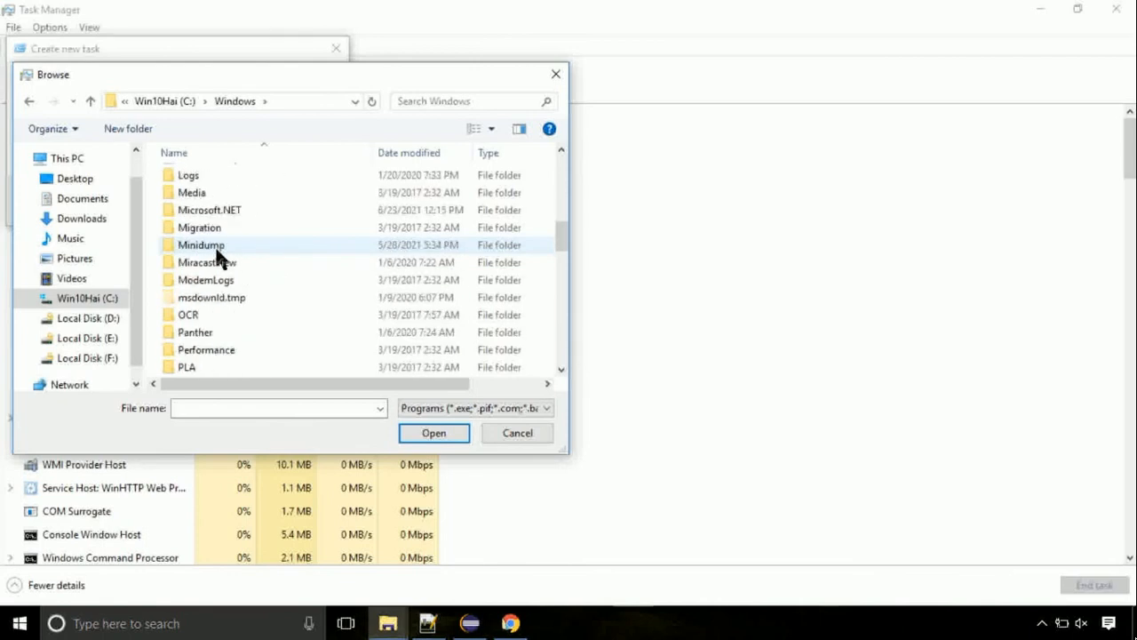
scroll("down", 3)
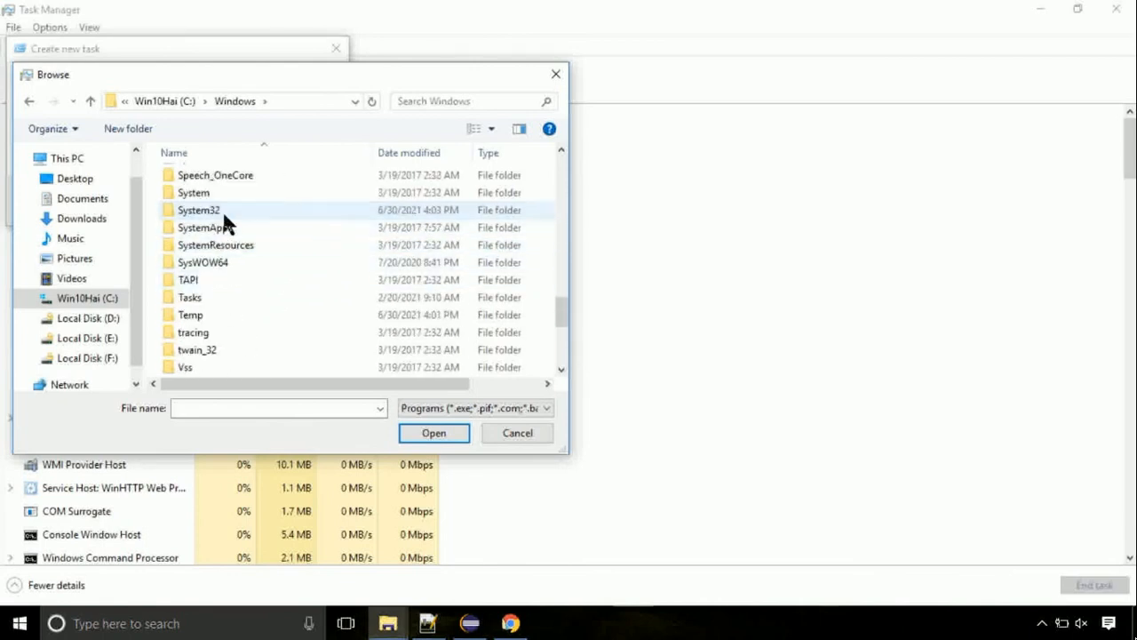
double_click(198, 210)
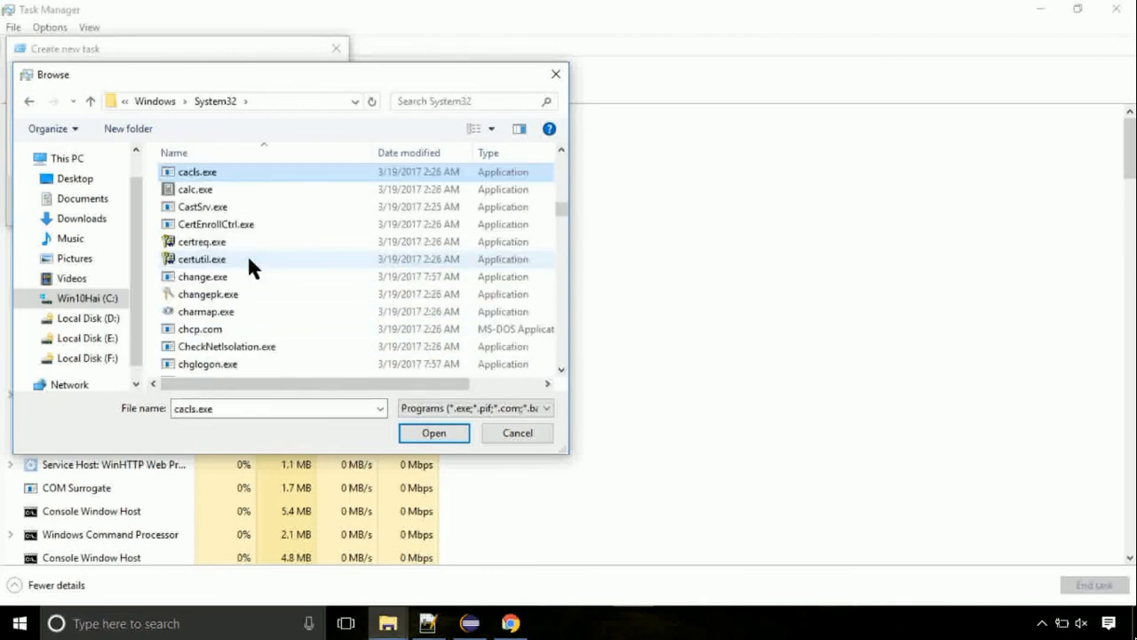
left_click(202, 258)
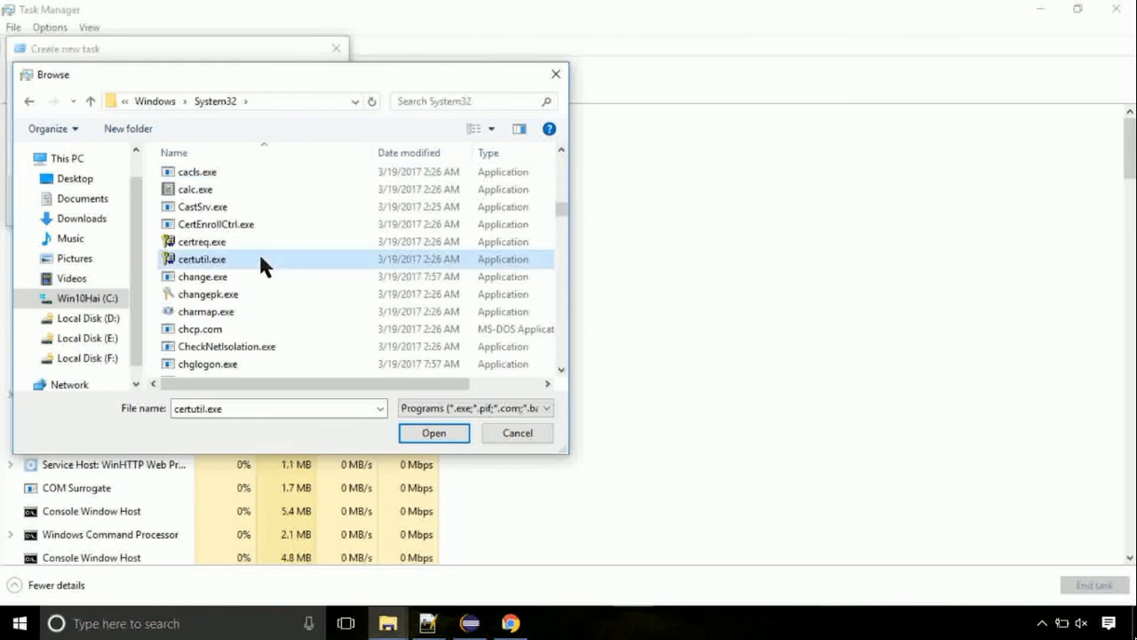
left_click(517, 432)
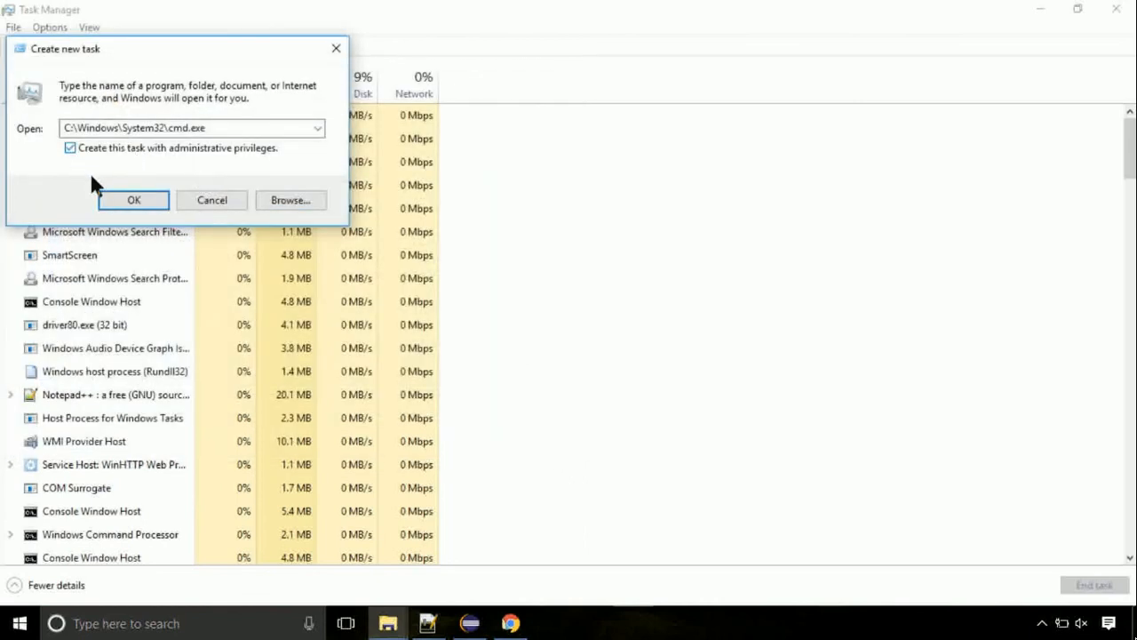
Launch the admin Command Prompt and run gpupdate
left_click(133, 199)
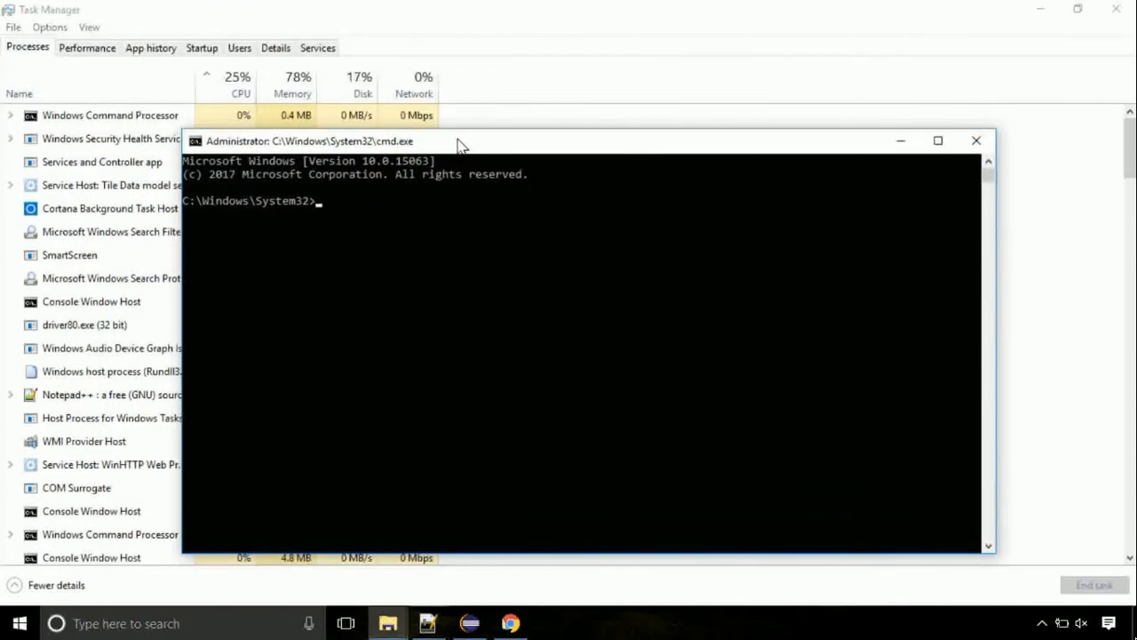
type("gpup")
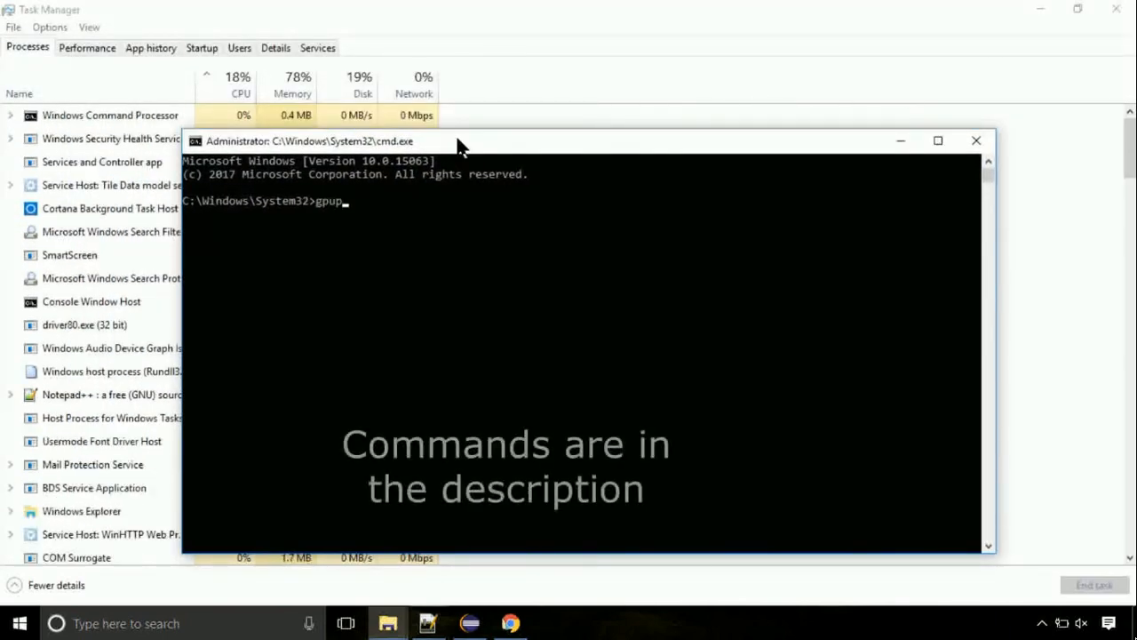
key("Return")
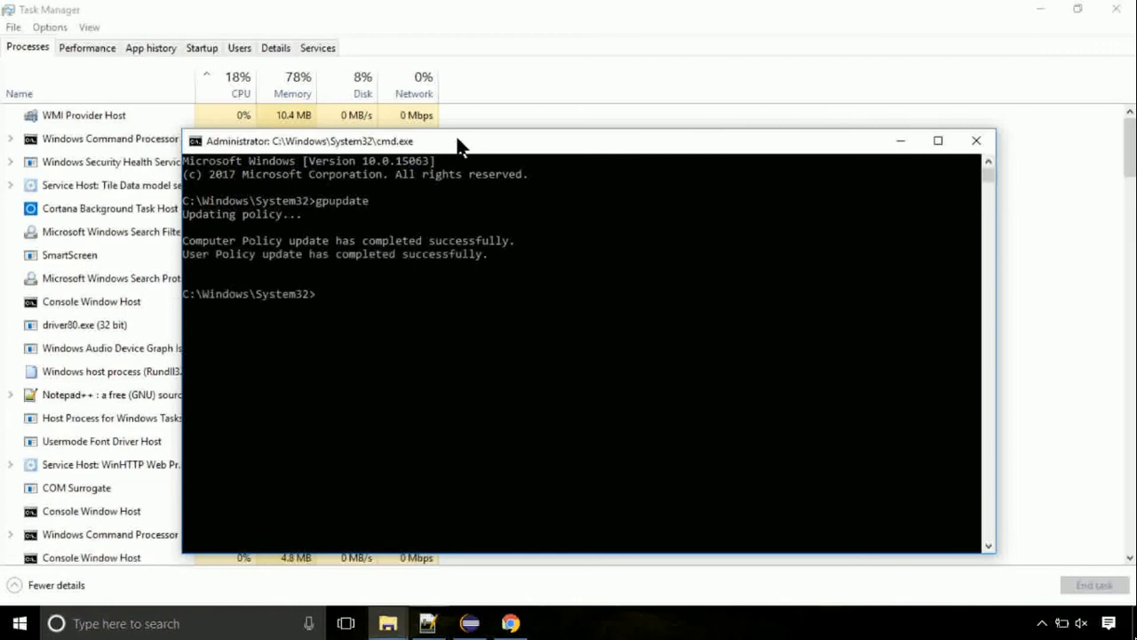
Run chkdsk c: to check drive C
type("chk")
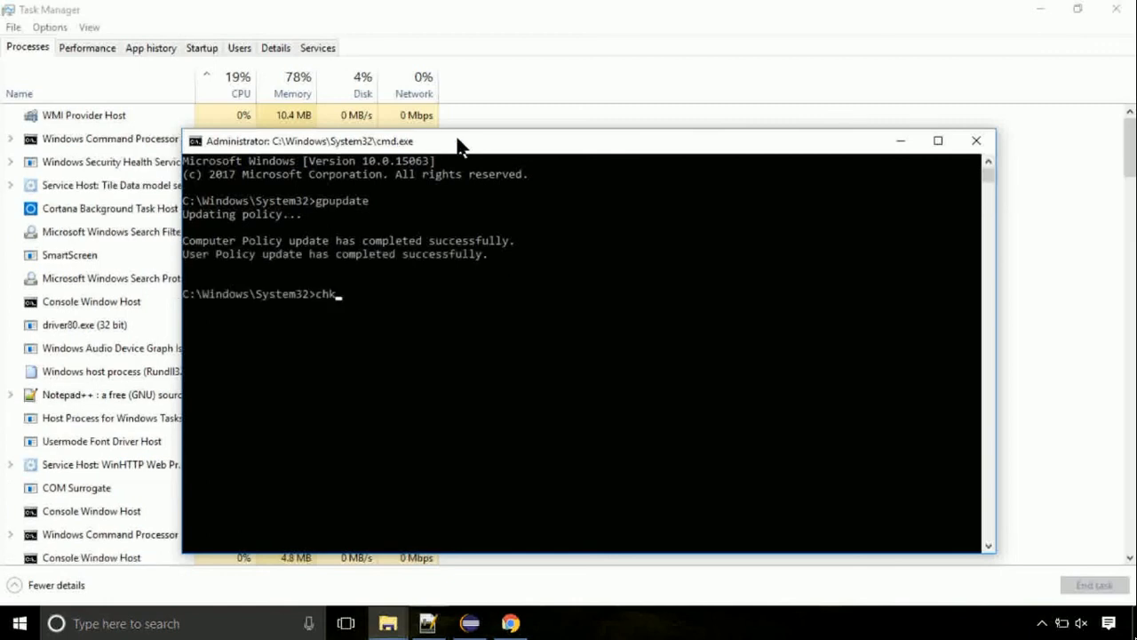
type("dsk c:")
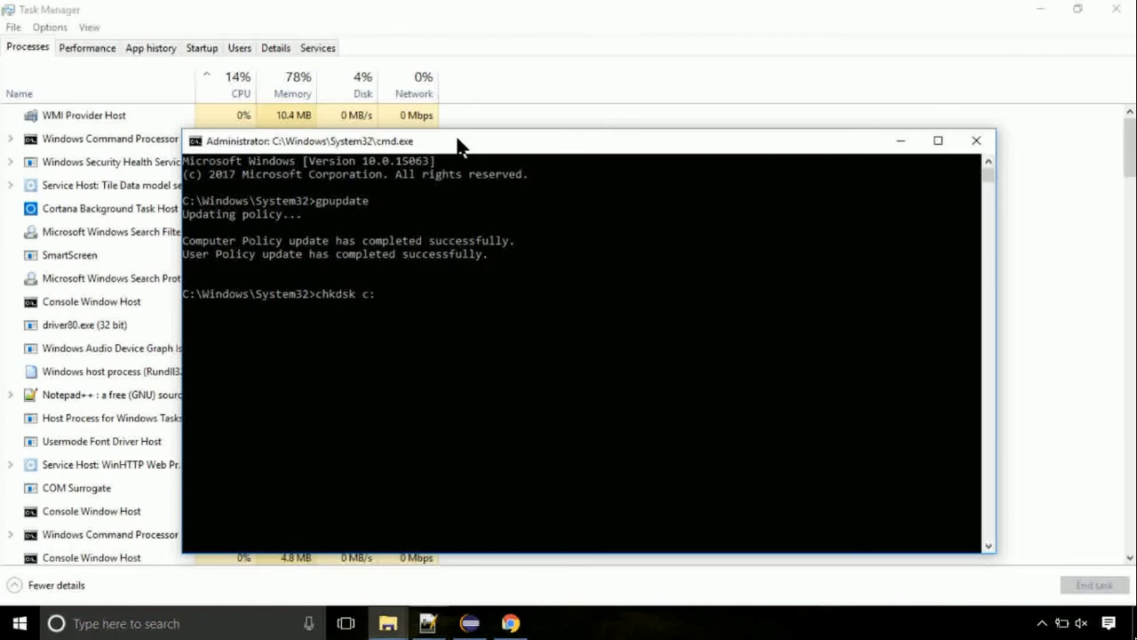
key("Return")
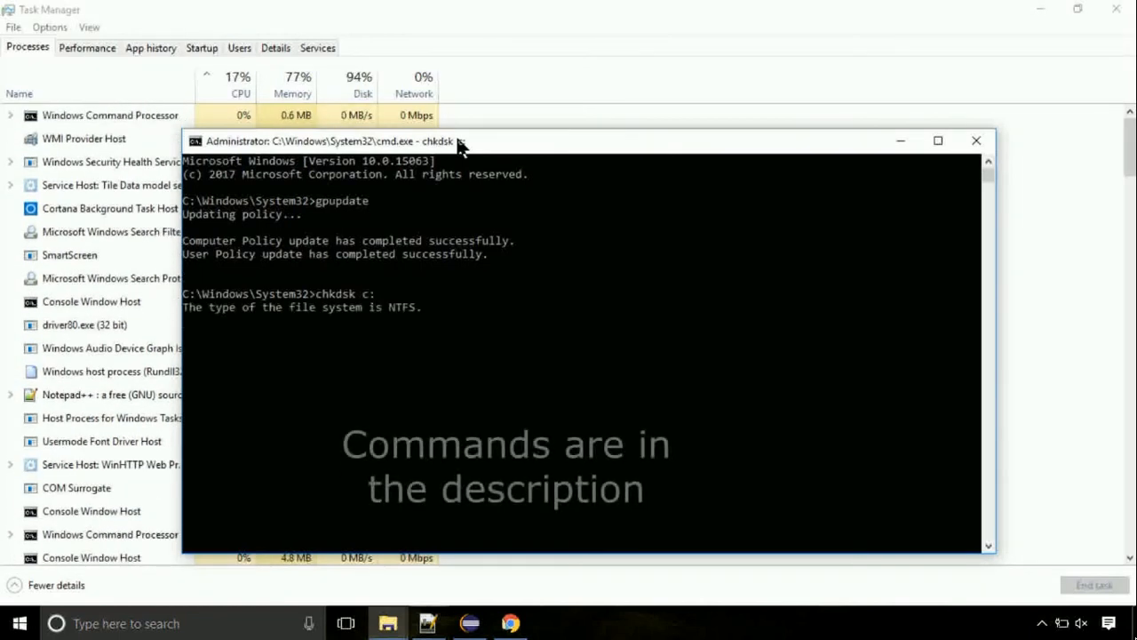